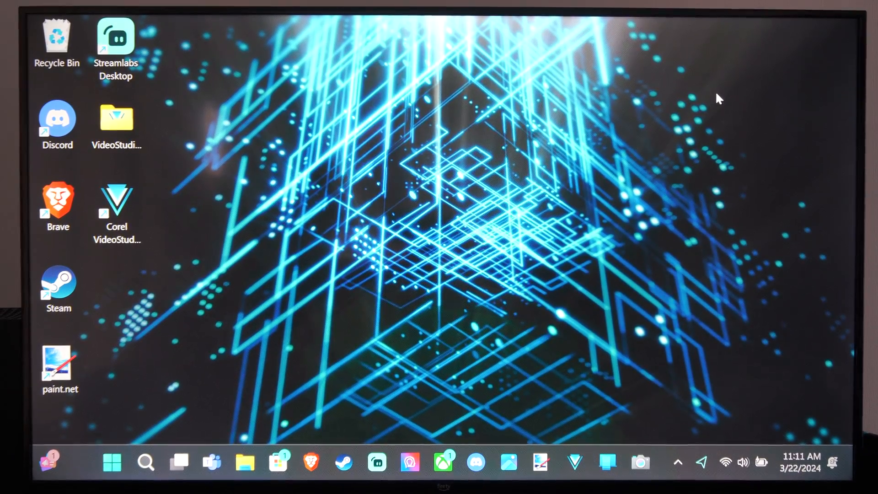
# Dismiss Game Bar settings, take a screenshot, and show the Capture widget over the gallery
pyautogui.moveTo(288, 111); pyautogui.dragTo(464, 330)
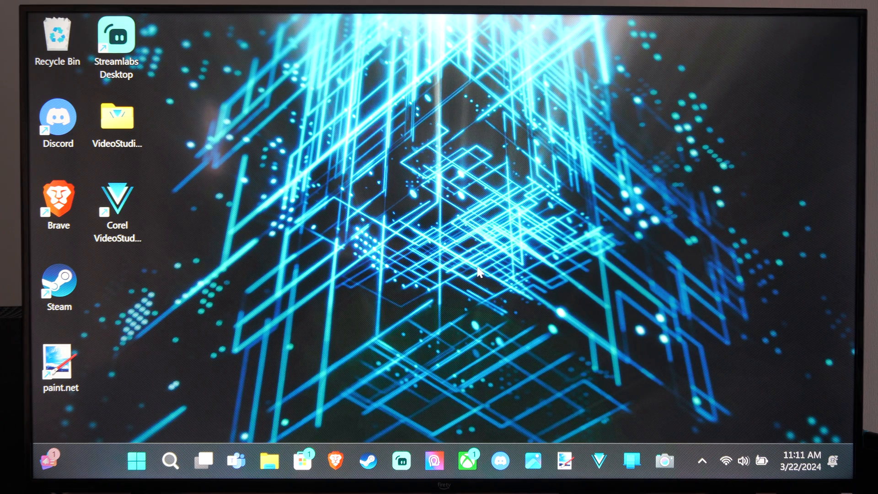
pyautogui.moveTo(425, 269)
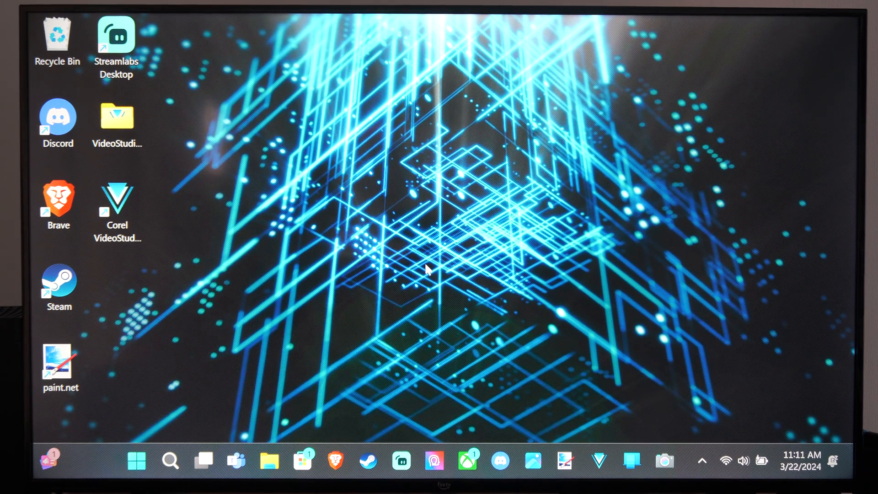
pyautogui.moveTo(428, 263)
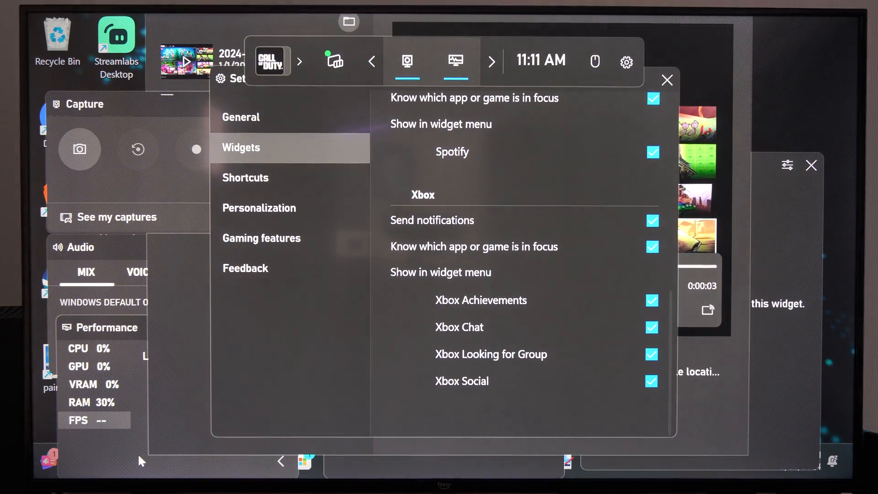
pyautogui.moveTo(31, 266)
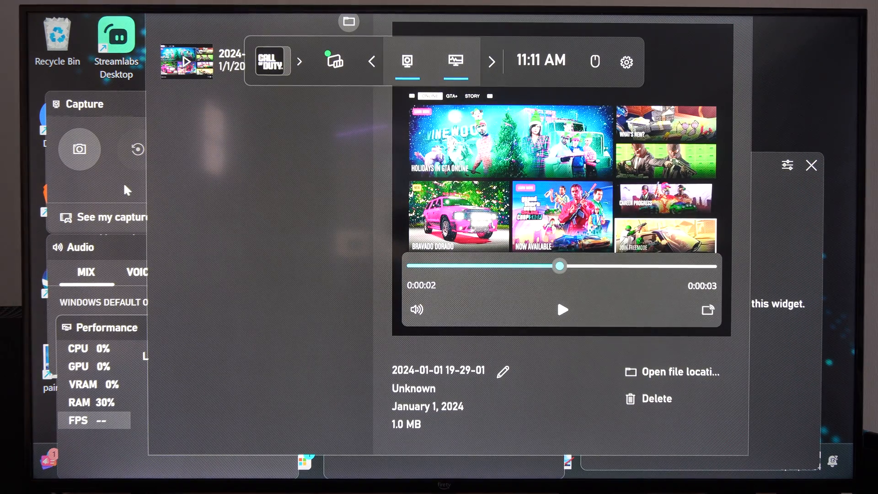
pyautogui.click(407, 61)
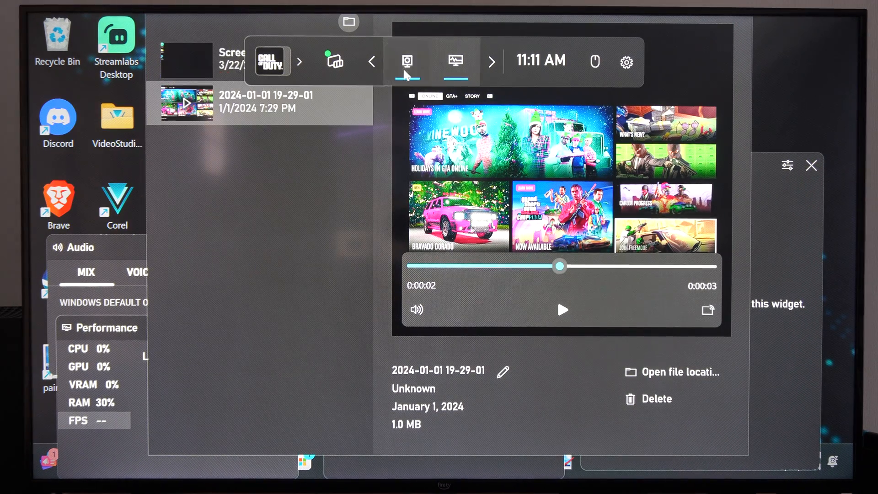
pyautogui.click(406, 61)
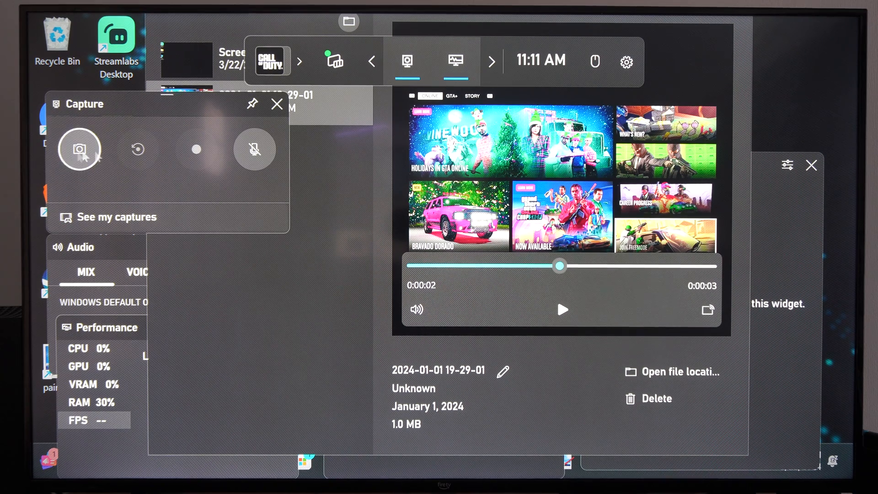
pyautogui.moveTo(137, 149)
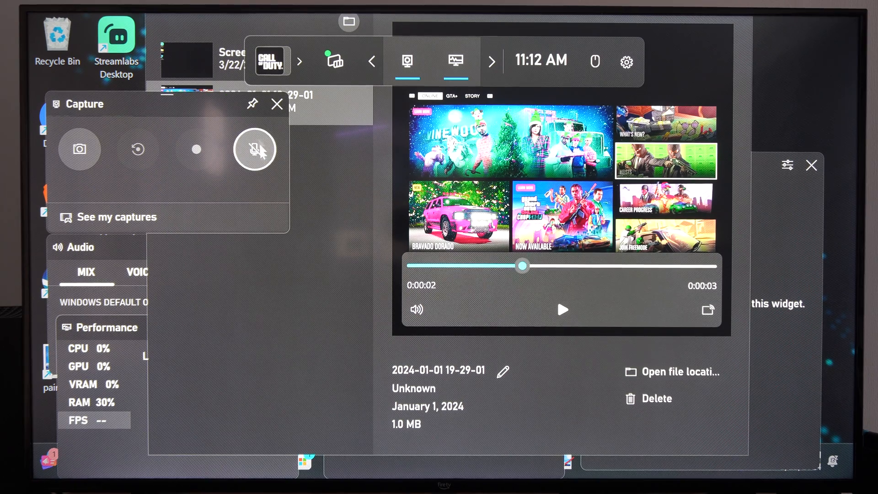
pyautogui.moveTo(197, 149)
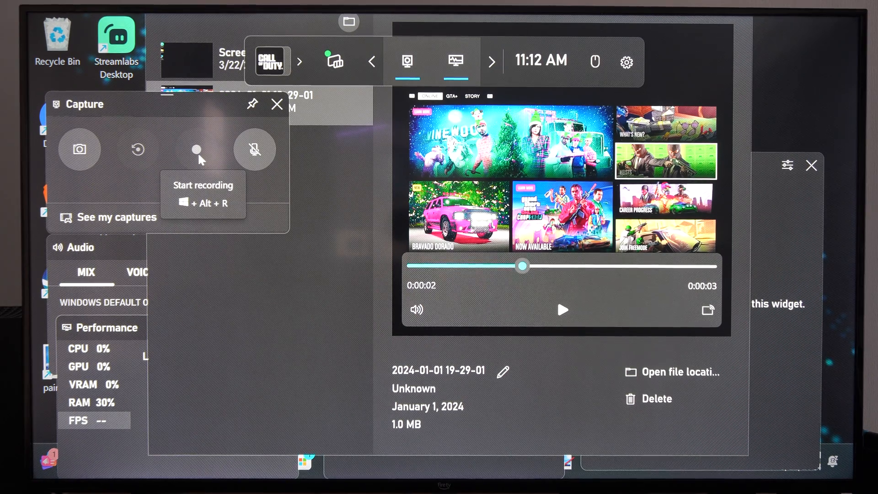
pyautogui.moveTo(80, 149)
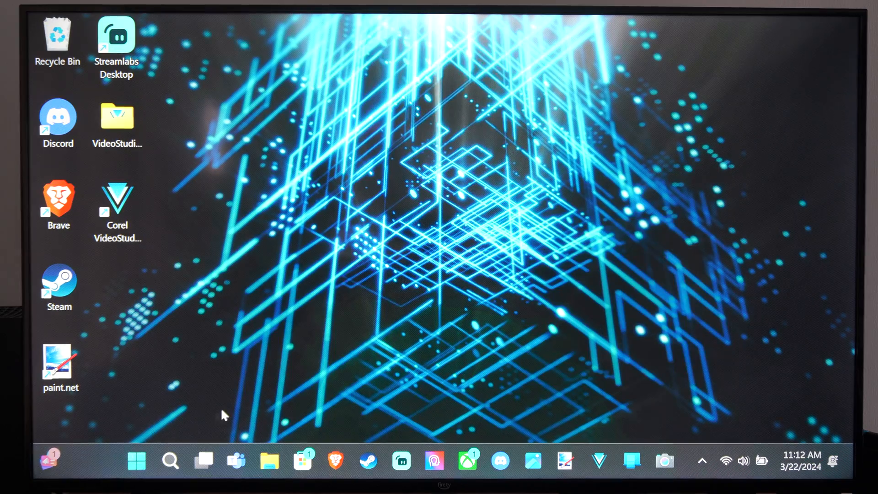
# Launch Settings from Start and go to the Gaming page
pyautogui.click(136, 460)
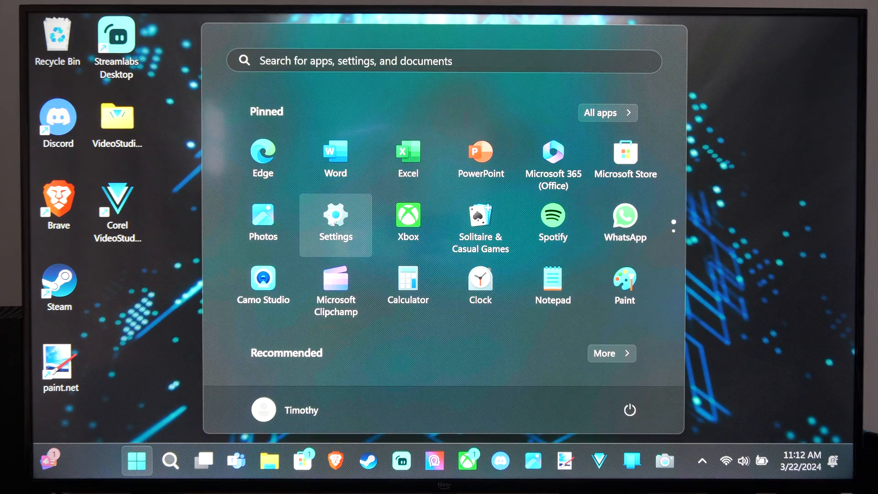
pyautogui.click(336, 221)
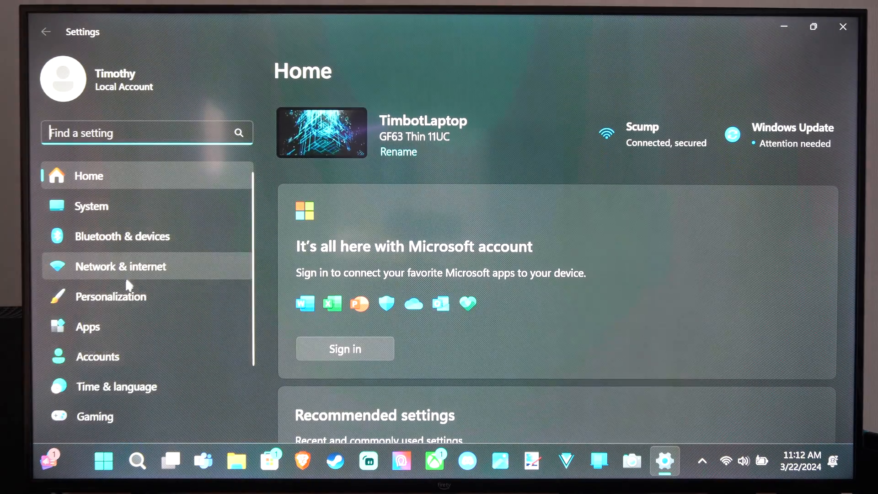
pyautogui.click(94, 415)
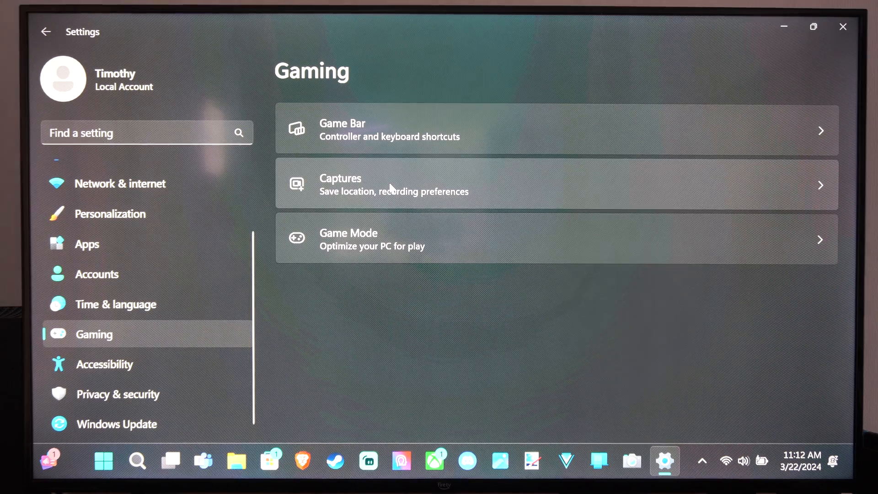
pyautogui.moveTo(461, 192)
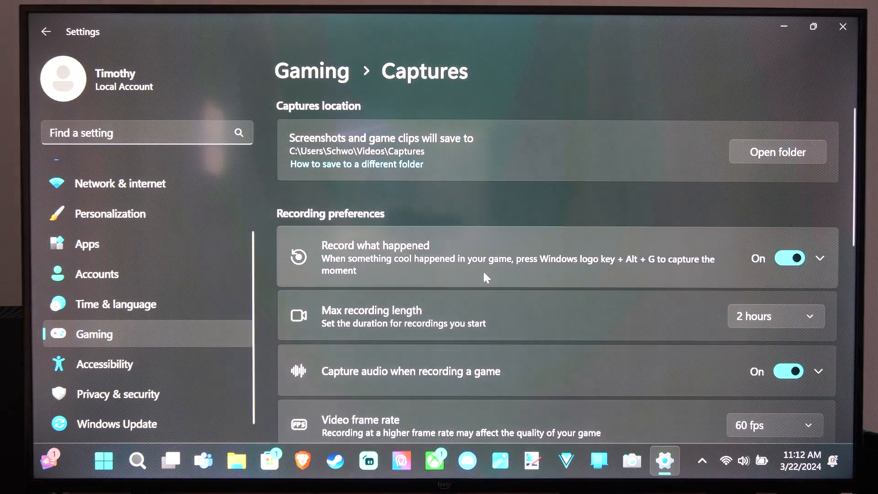
# Expand Record what happened and set Record the last to 1 minute instead of 30 seconds
pyautogui.scroll(-3)
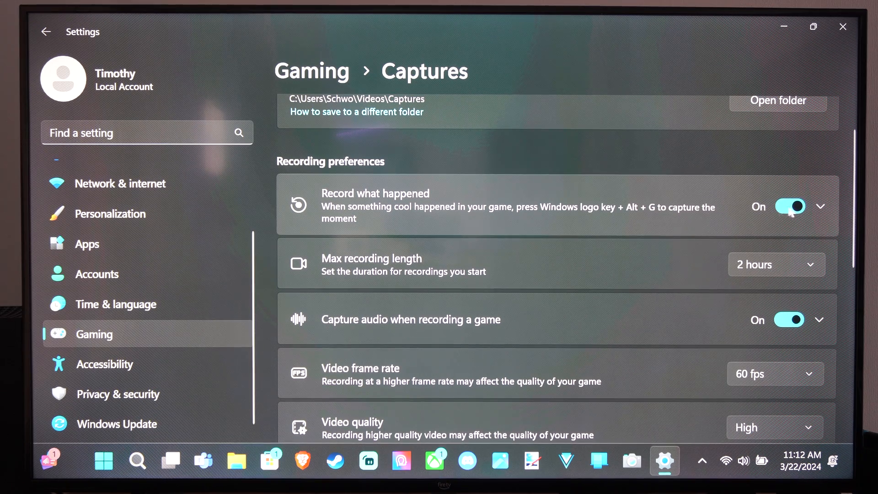
pyautogui.click(820, 205)
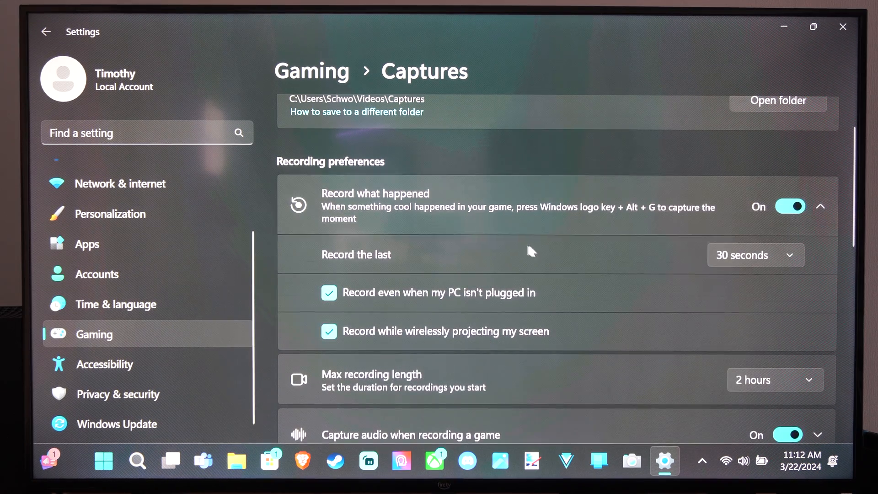
pyautogui.click(754, 255)
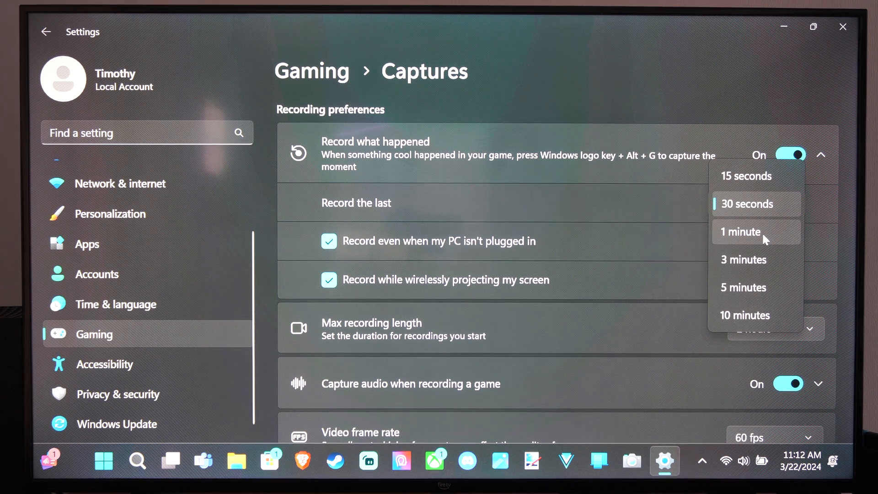
pyautogui.click(740, 232)
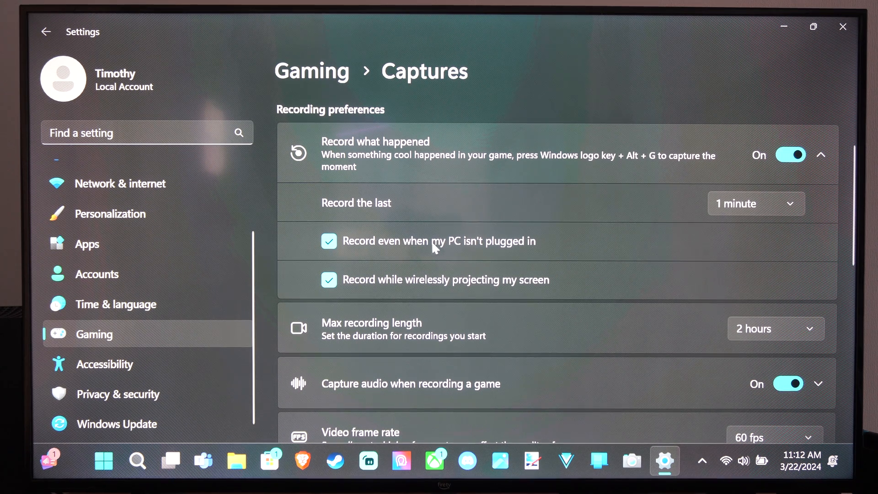
pyautogui.click(754, 203)
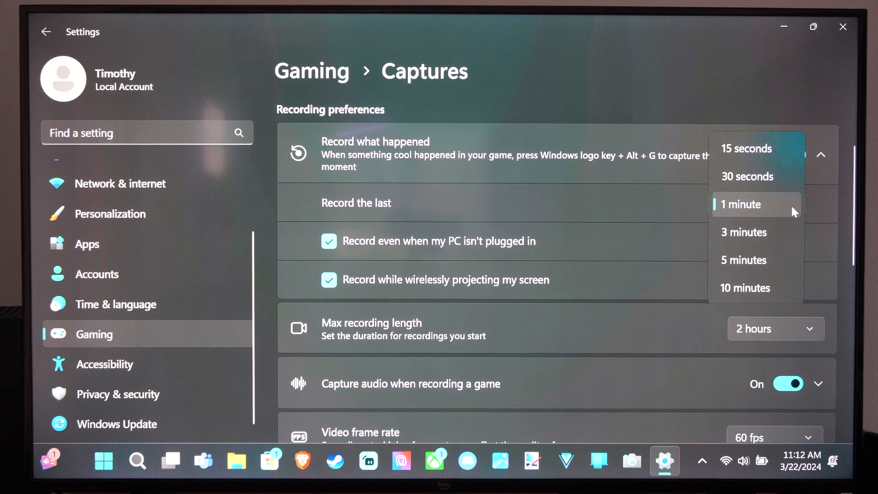
pyautogui.click(739, 204)
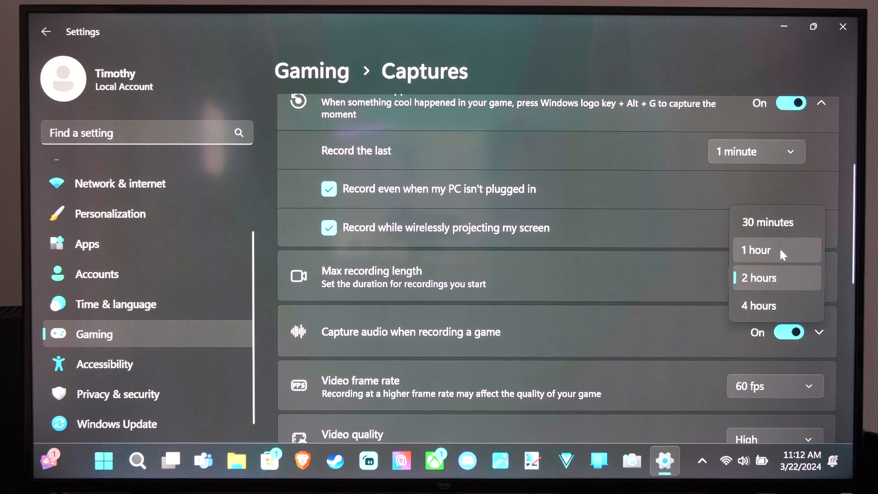
# Cap Max recording length at 1 hour, keeping Video frame rate at 60 fps
pyautogui.click(754, 250)
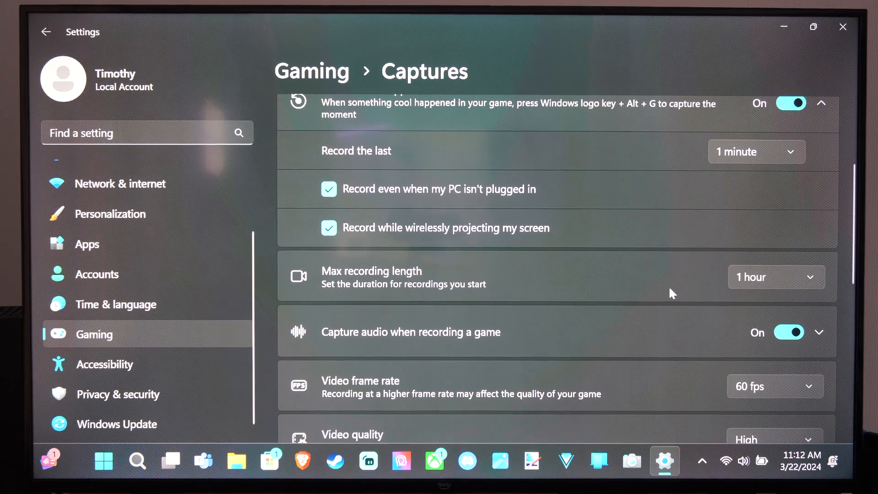
pyautogui.scroll(-3)
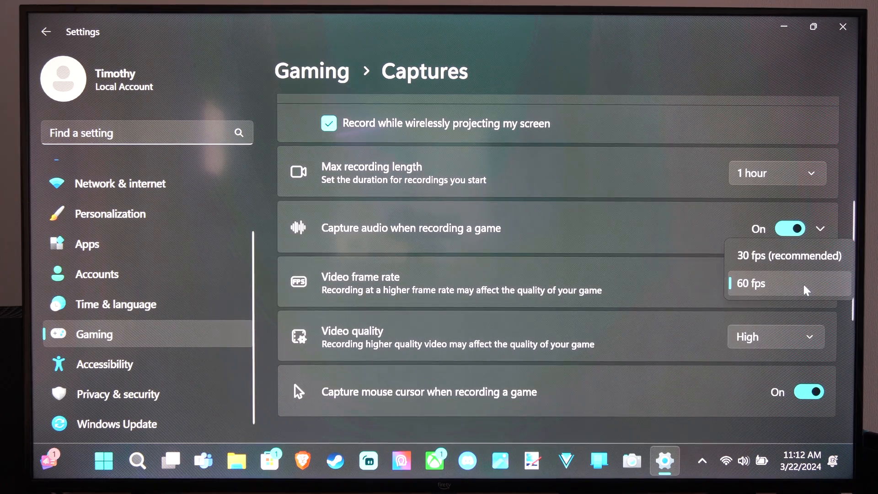
pyautogui.click(751, 283)
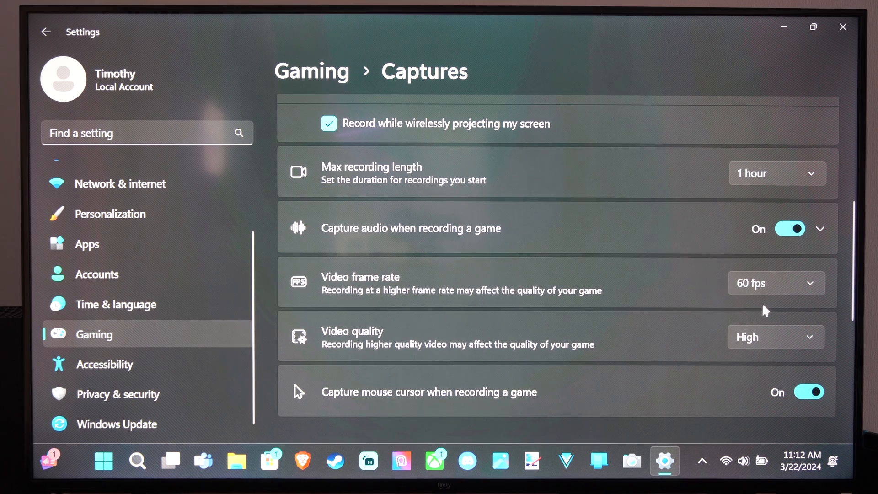
pyautogui.click(774, 336)
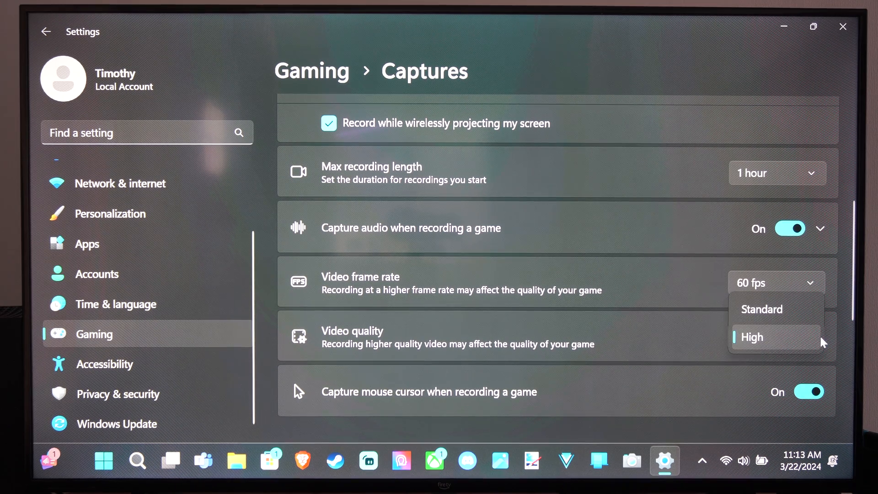